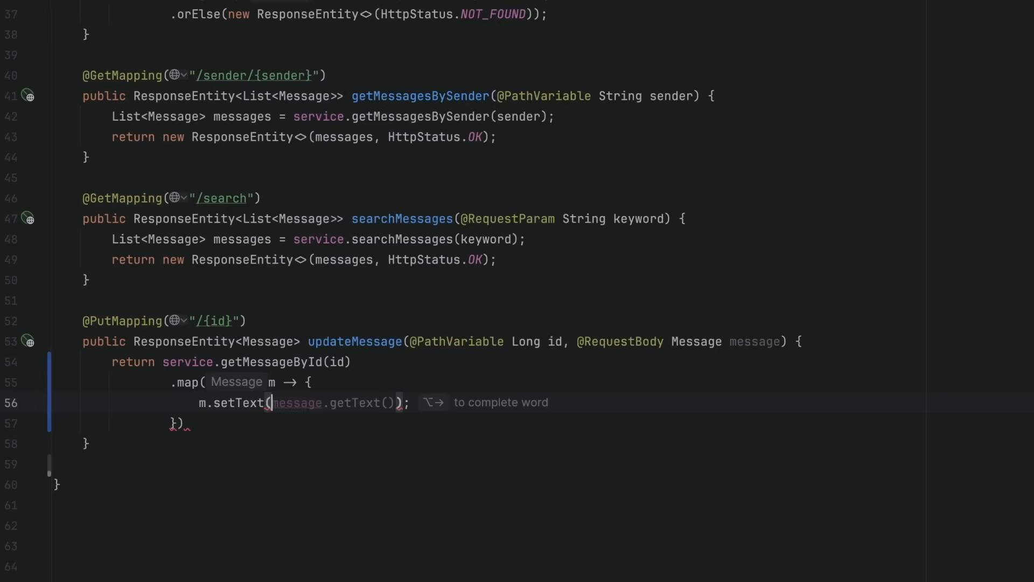
# Complete updateMessage: copy text and sender, save the message, return it with HttpStatus.OK
pyautogui.press('Enter')
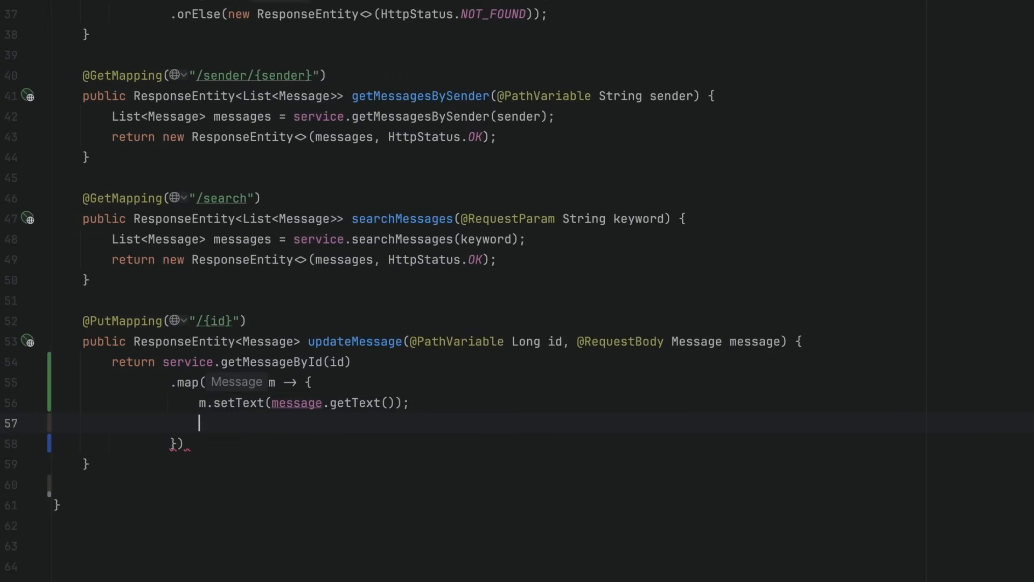
pyautogui.write('m.setSender(message.getSender());')
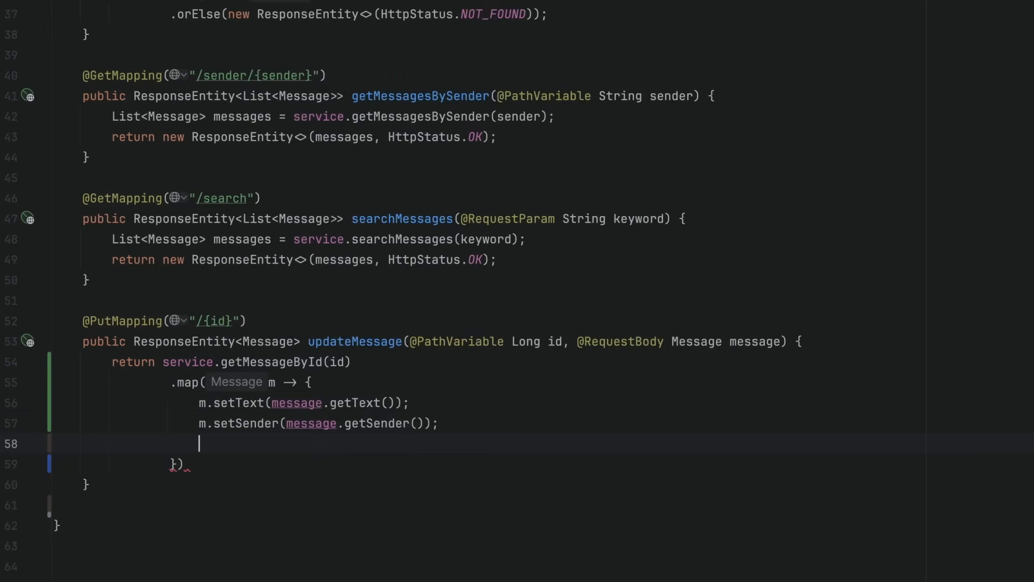
pyautogui.write('service.saveMessage(m);')
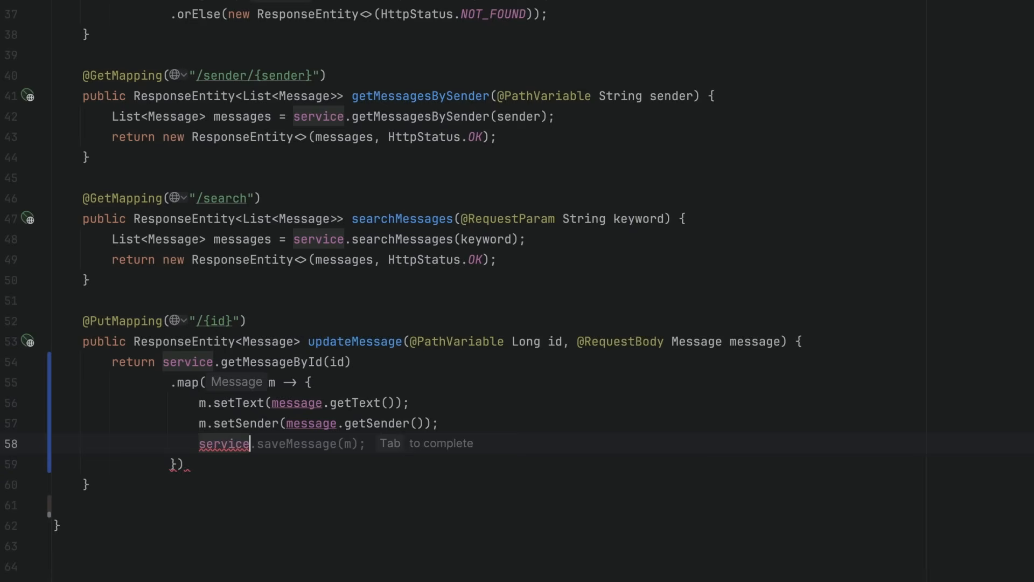
pyautogui.press('Enter')
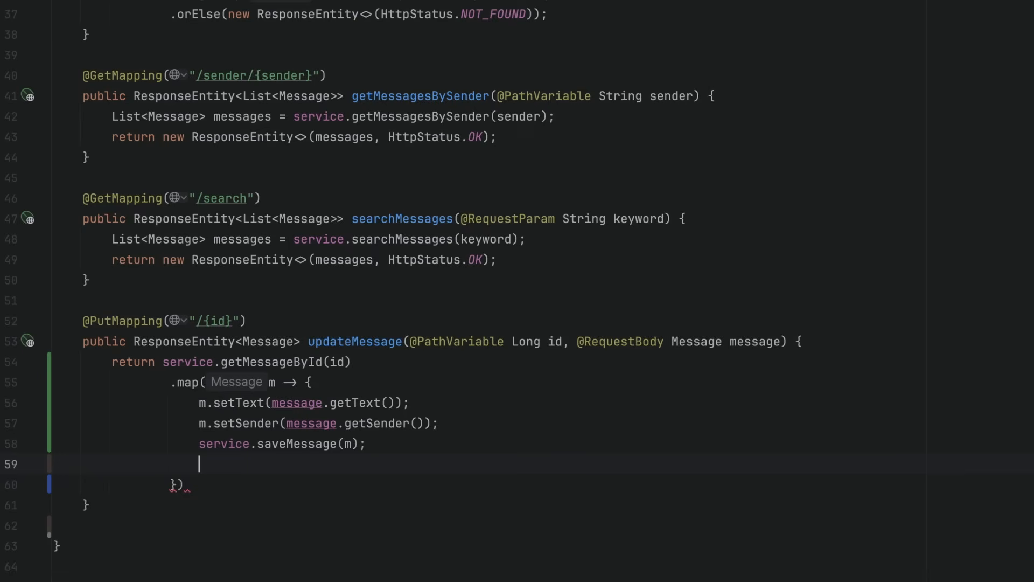
pyautogui.write('return new ResponseEntity<>(m, HttpStatus.OK);')
pyautogui.write('public ResponseEntity<Void>  deleteMessage(@PathVariable Long id) {')
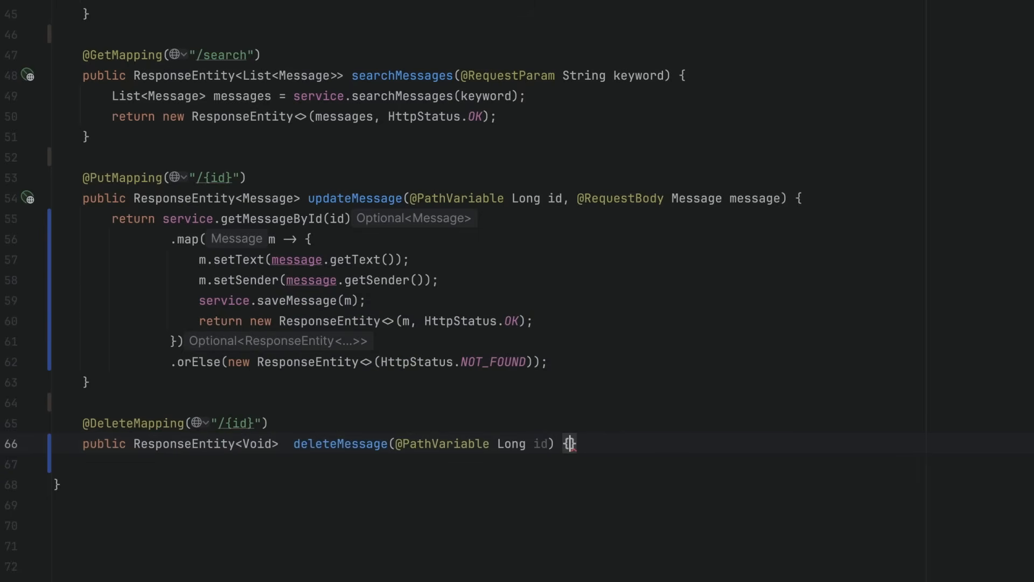
# Start the deleteMessage endpoint with a service.deleteMessage(id) call
pyautogui.write('service.deleteMessage(id);')
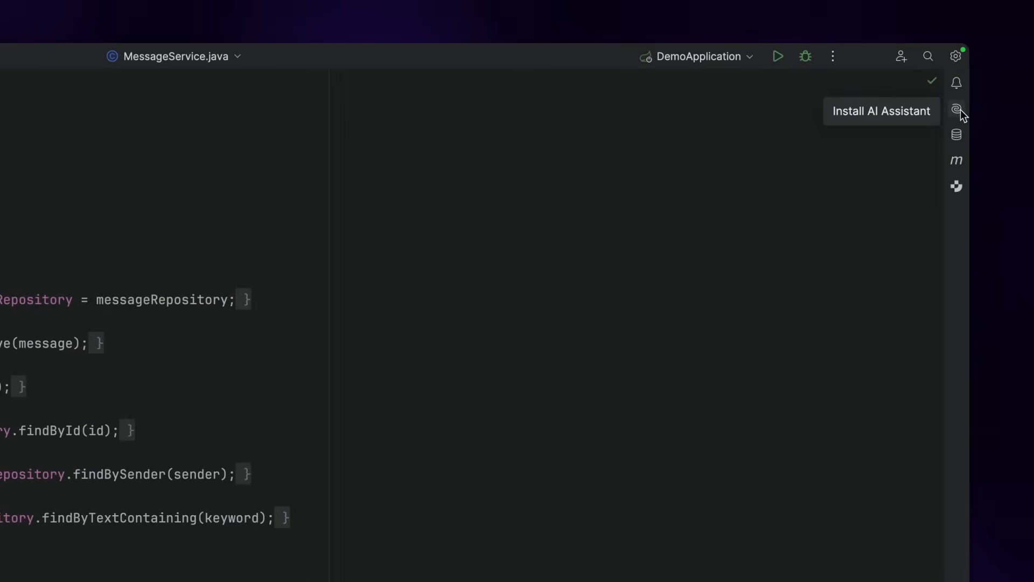
# Install the AI Assistant plugin from its offer in the right tool strip
pyautogui.click(957, 109)
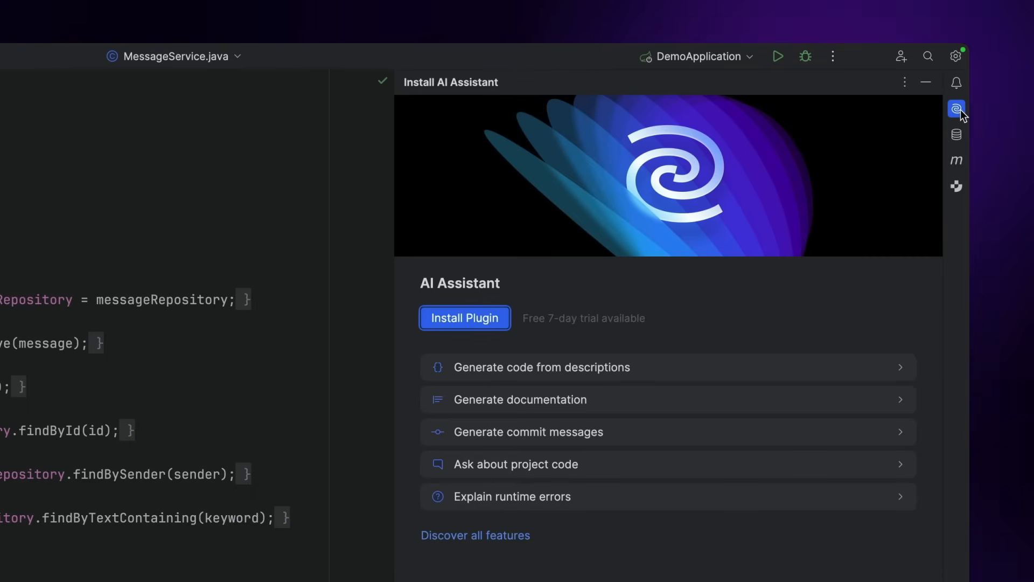
pyautogui.moveTo(497, 321)
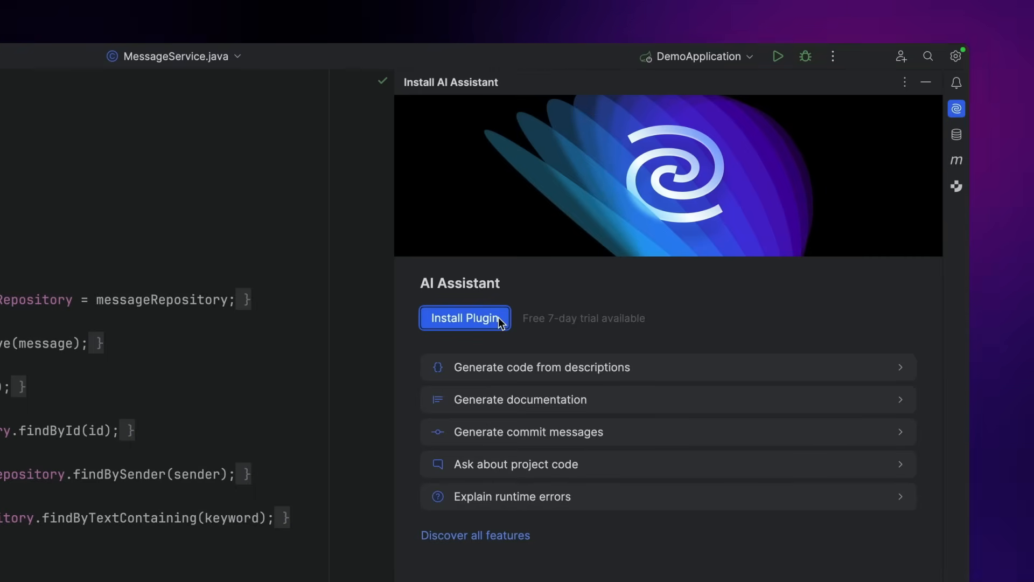
pyautogui.click(466, 318)
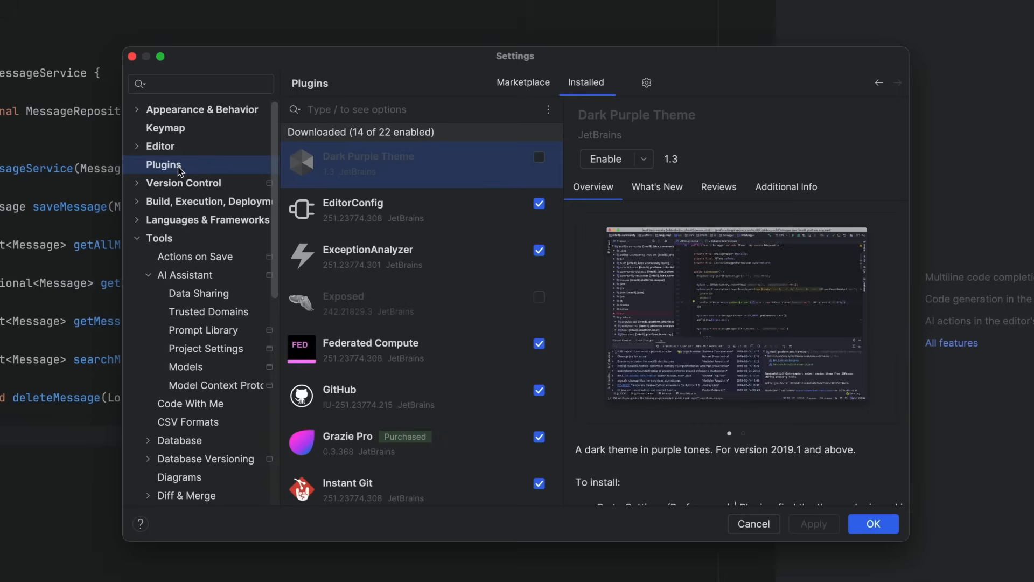
# Enable the JetBrains AI Assistant plugin in the installed plugins list and close Settings
pyautogui.scroll(-3)
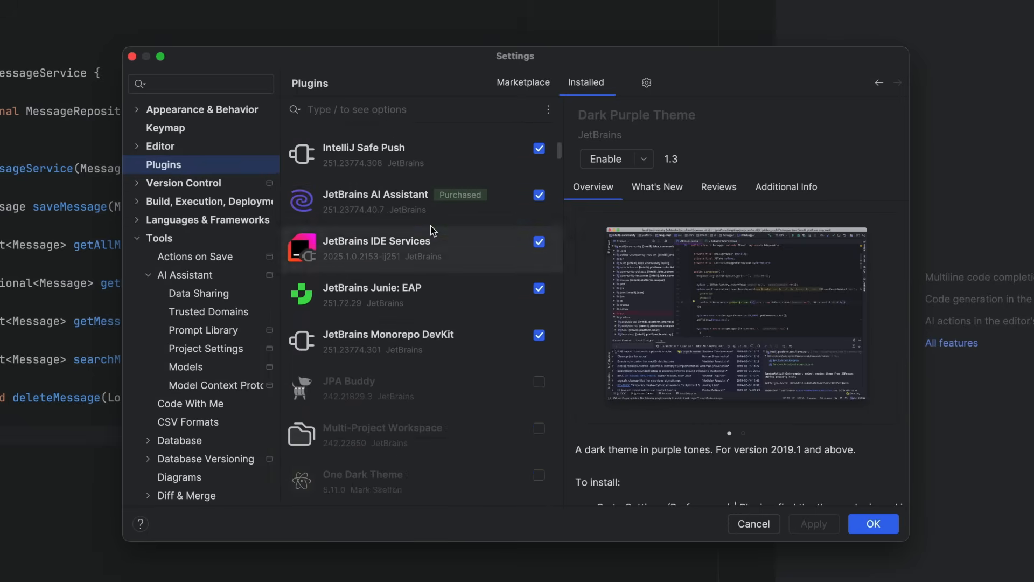
pyautogui.click(529, 195)
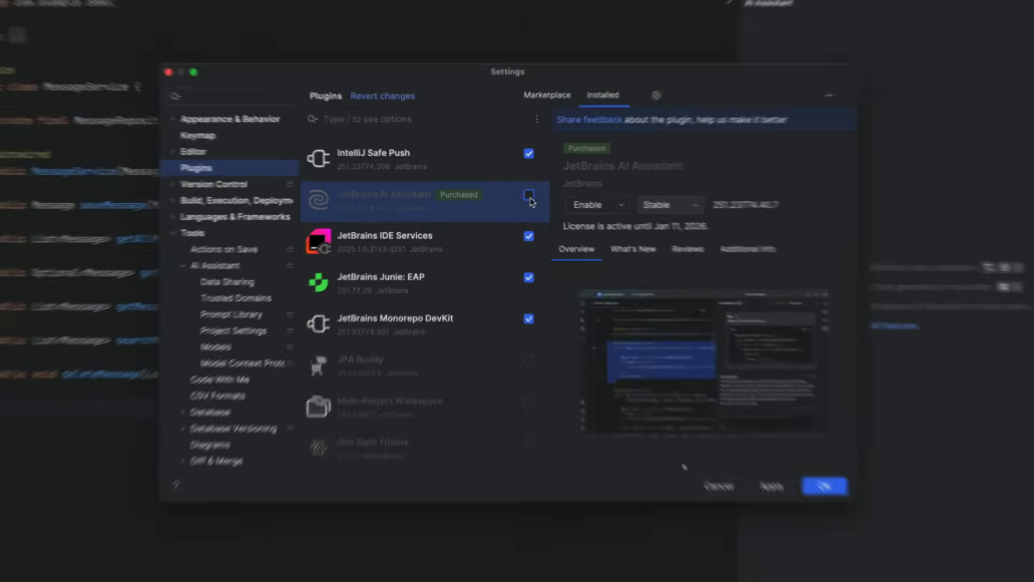
pyautogui.click(825, 486)
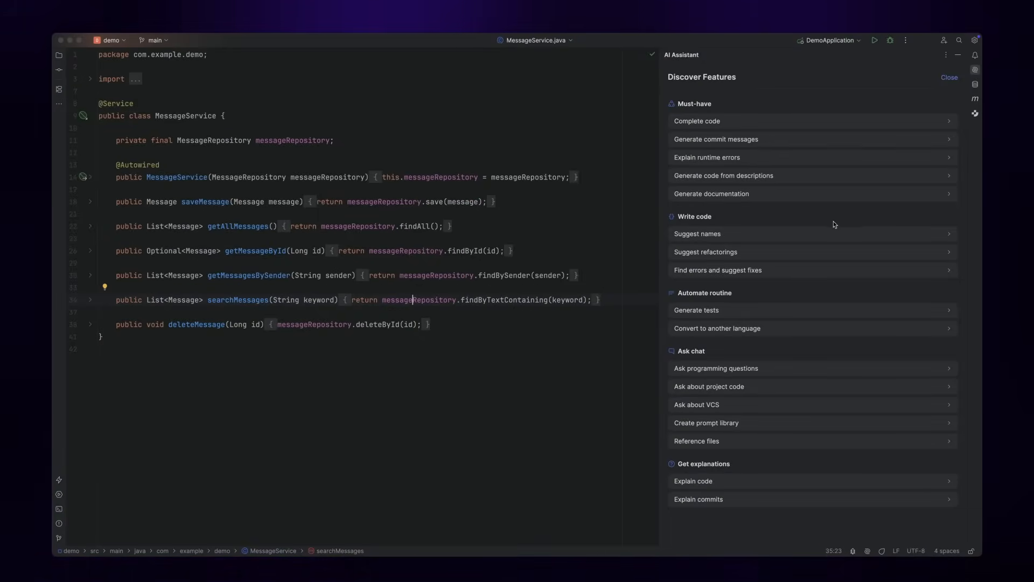
# Dismiss the feature overview and attach MessageService.java as AI chat context via @ mention
pyautogui.click(948, 78)
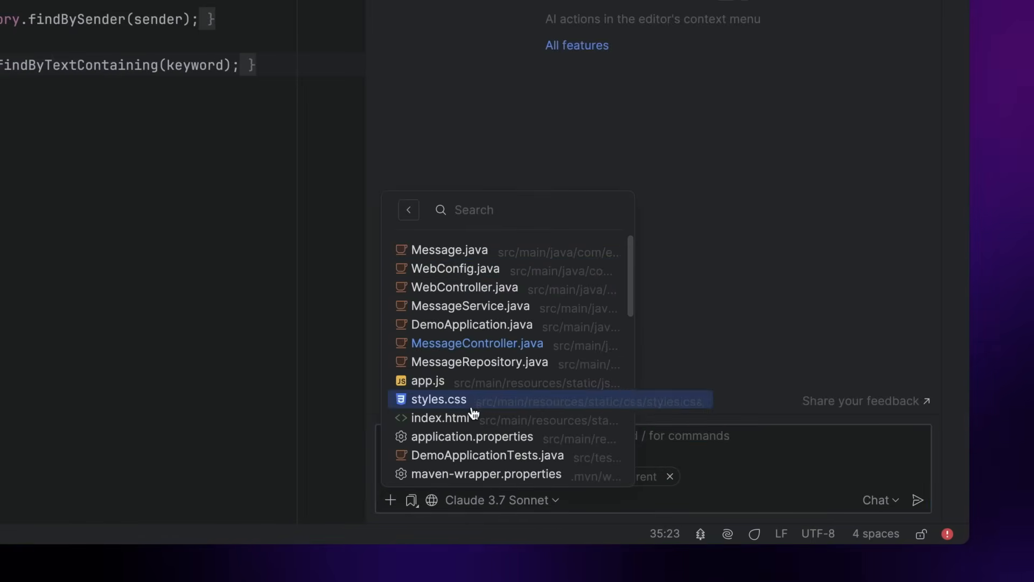
pyautogui.click(409, 209)
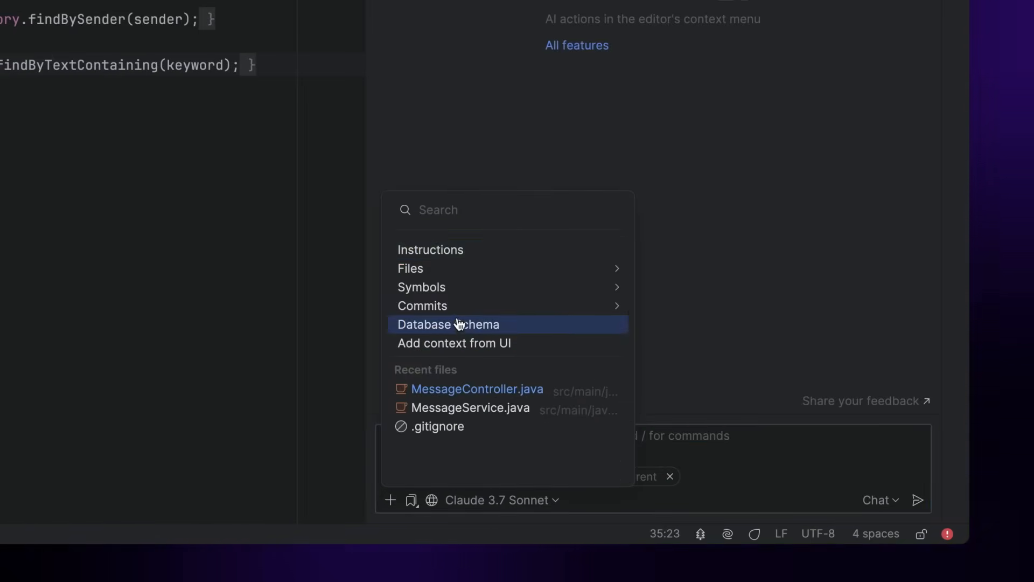
pyautogui.moveTo(446, 411)
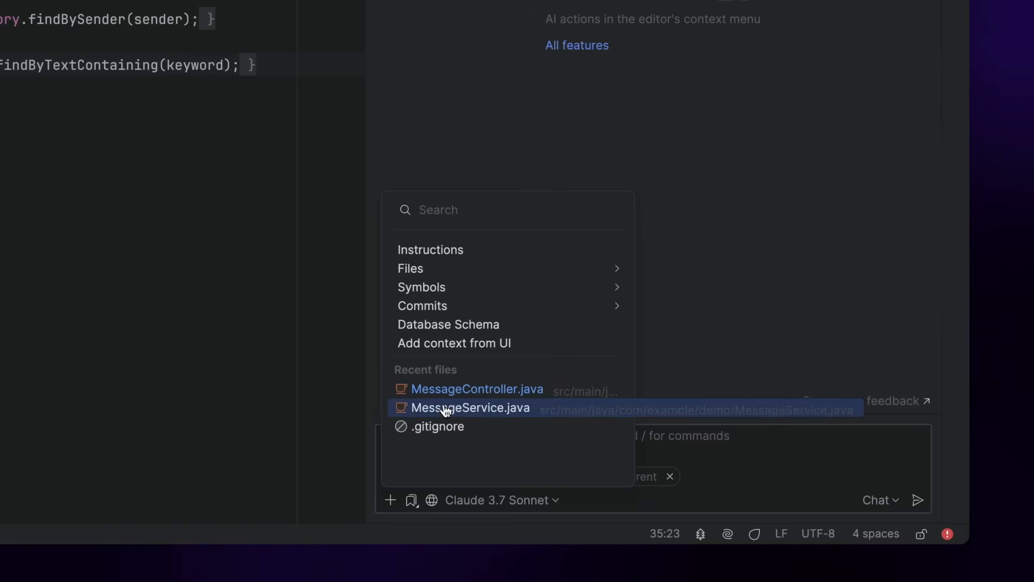
pyautogui.click(448, 407)
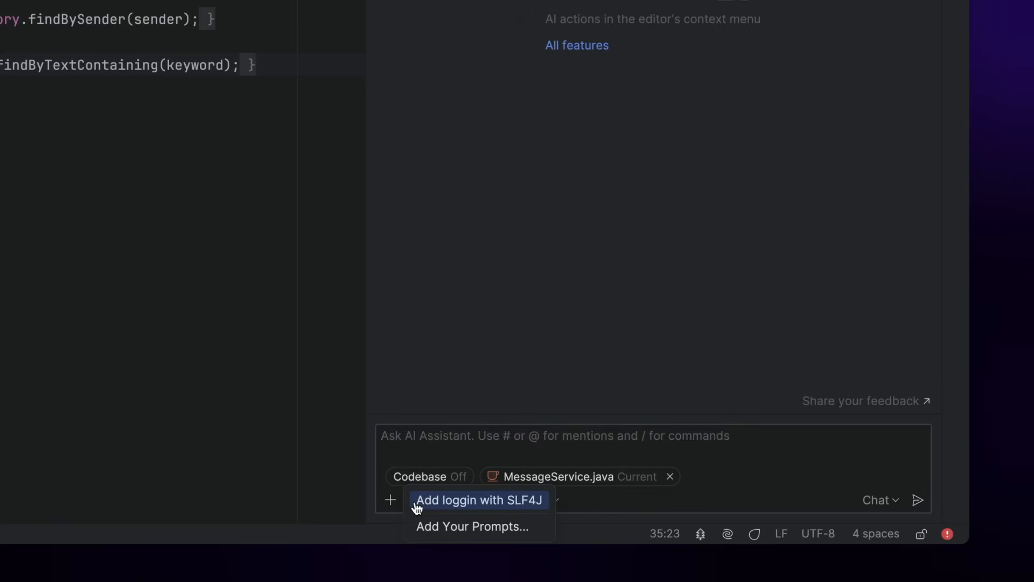
pyautogui.moveTo(480, 540)
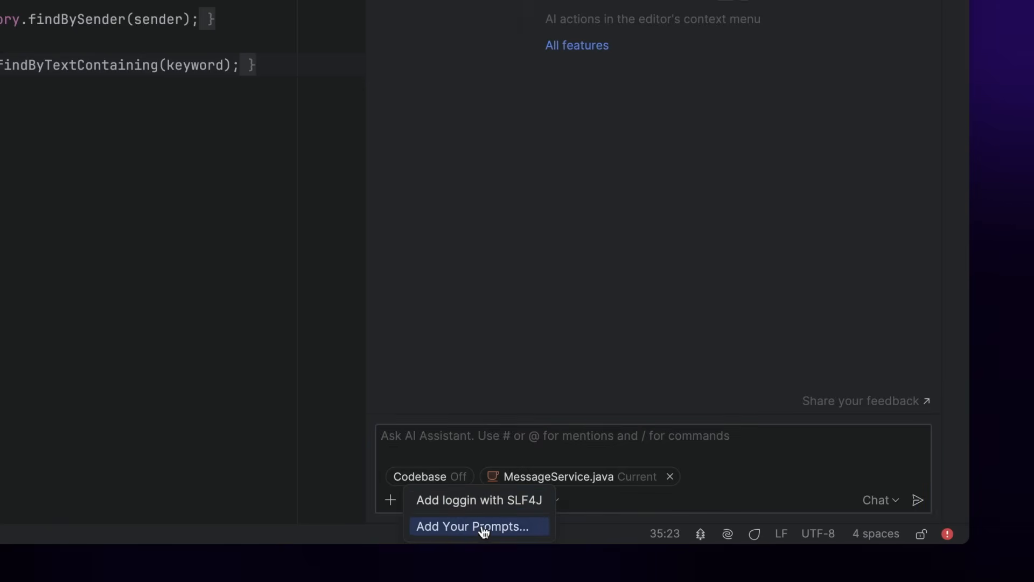
# Look over the chat's prompt library menu and model dropdown
pyautogui.click(497, 499)
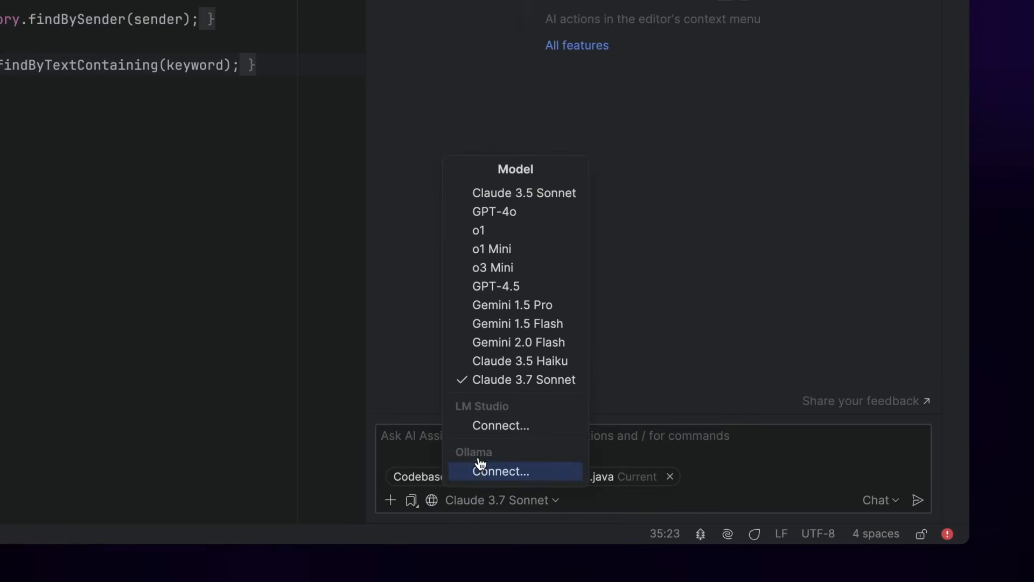
pyautogui.moveTo(512, 477)
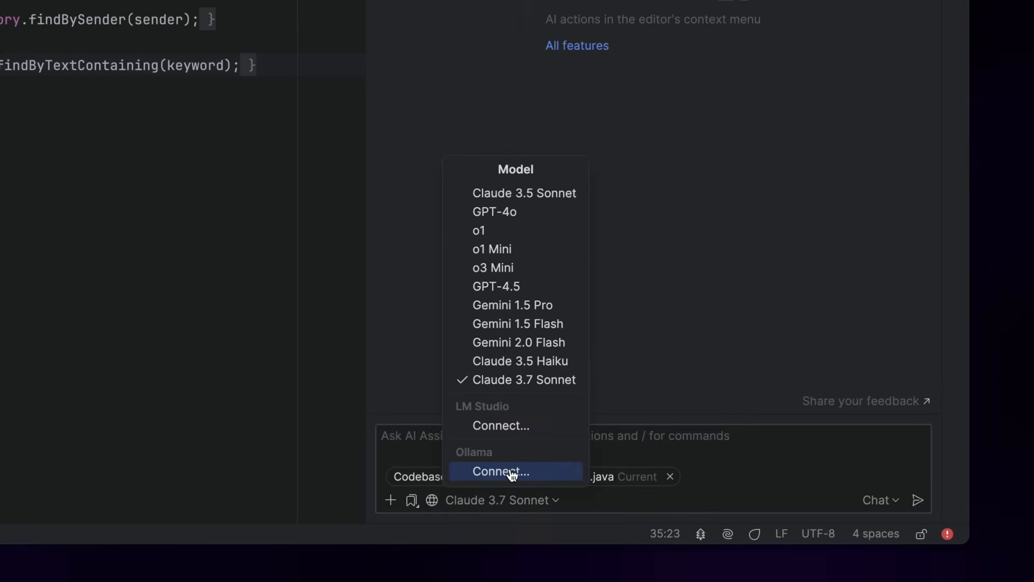
pyautogui.click(516, 472)
pyautogui.write('/web how to crea')
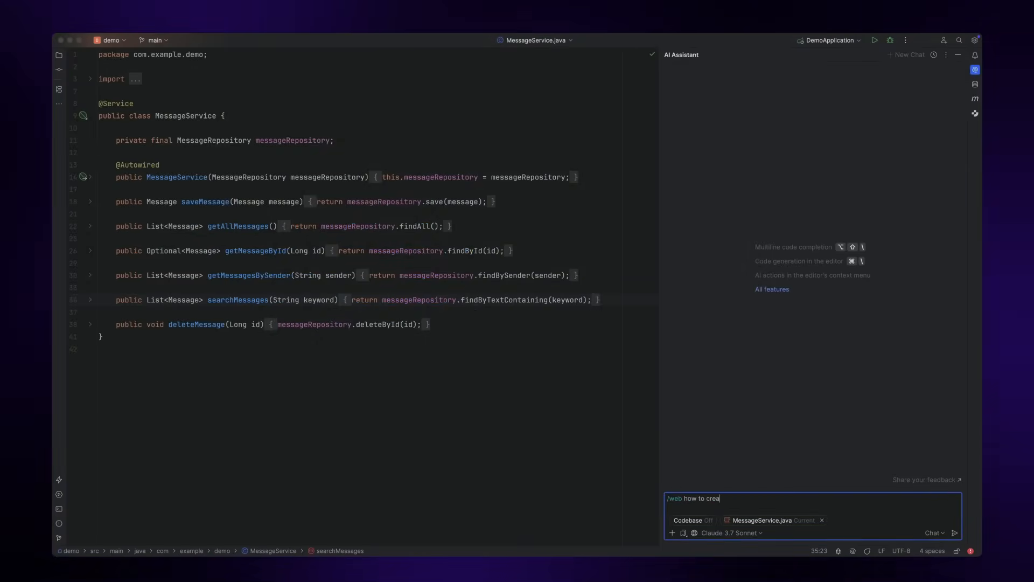
# Send the /web CRUD-endpoints question and review the available chat modes
pyautogui.press('Enter')
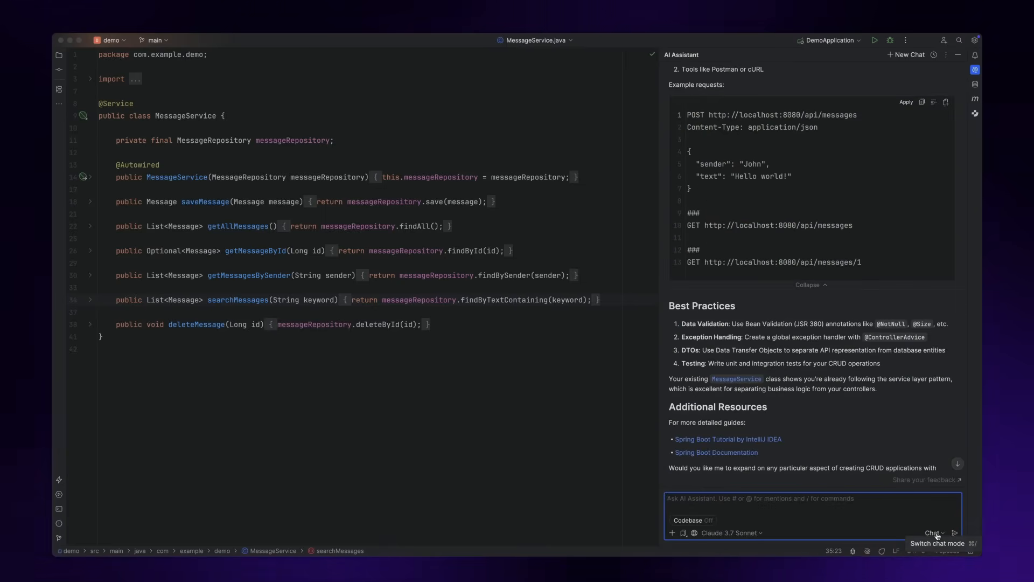
pyautogui.click(933, 532)
pyautogui.write('//group messages by sender')
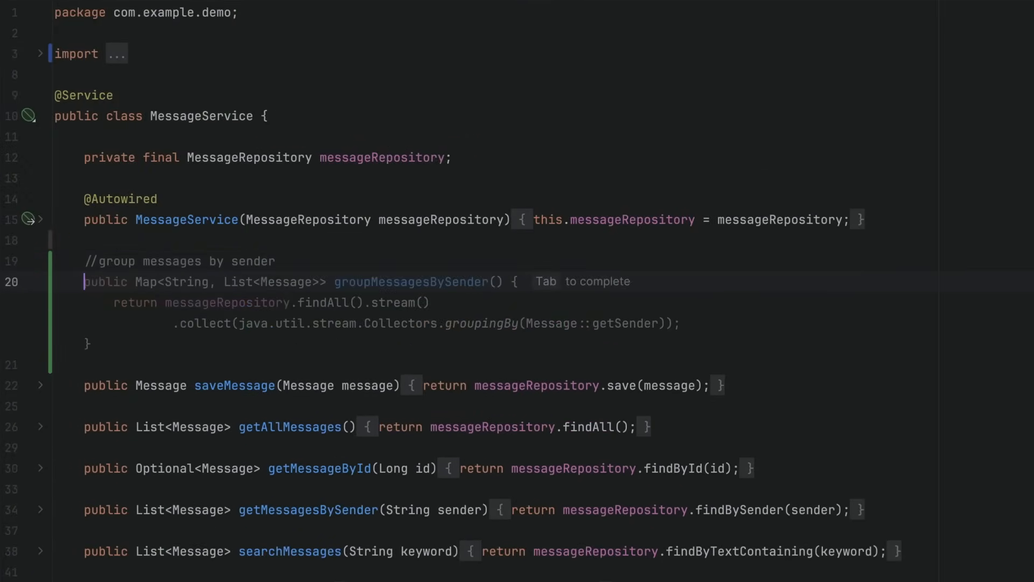
# Accept the generated groupMessagesBySender method into MessageService and select it for AI actions
pyautogui.press('Tab')
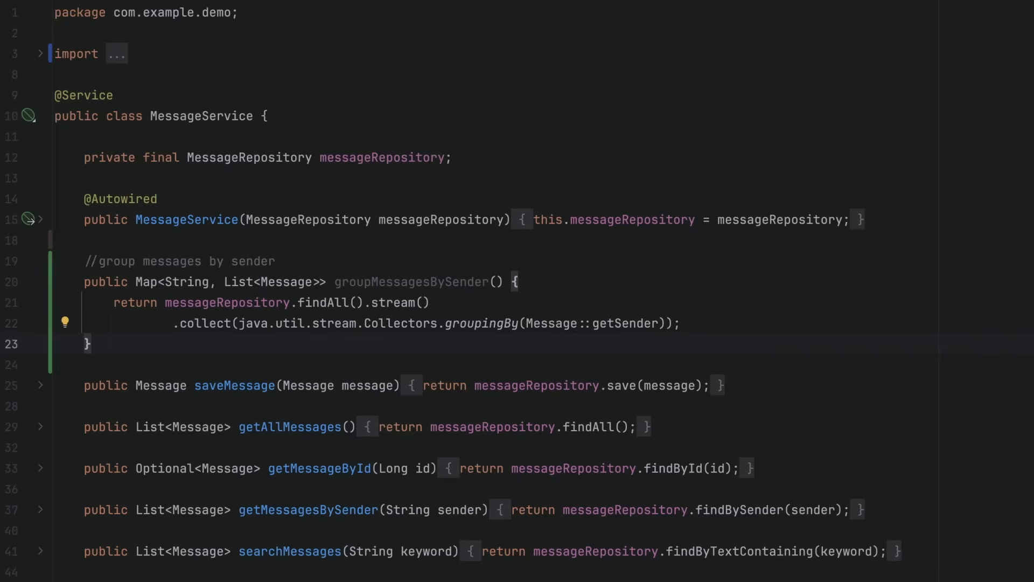
pyautogui.click(84, 344)
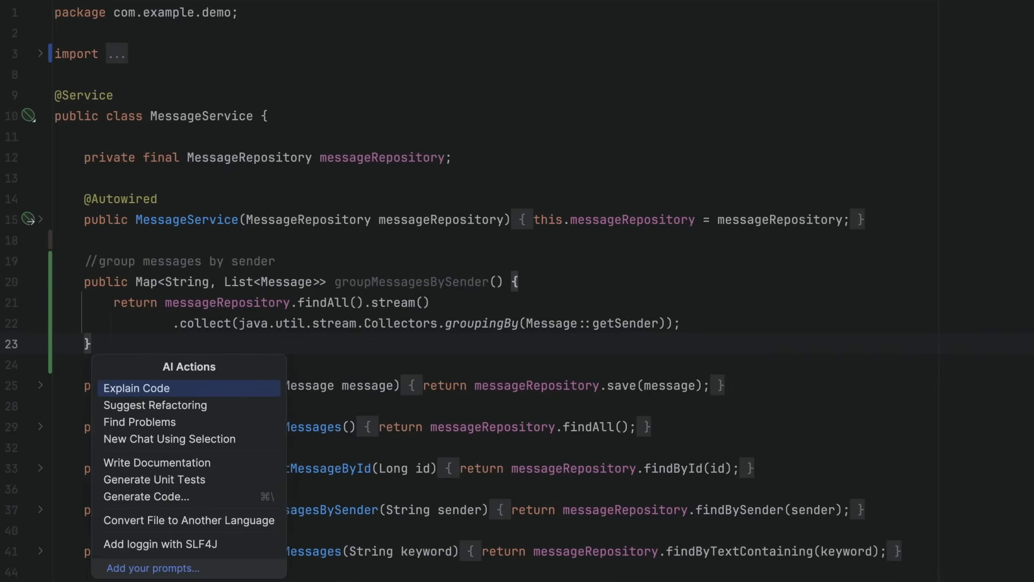
pyautogui.moveTo(163, 464)
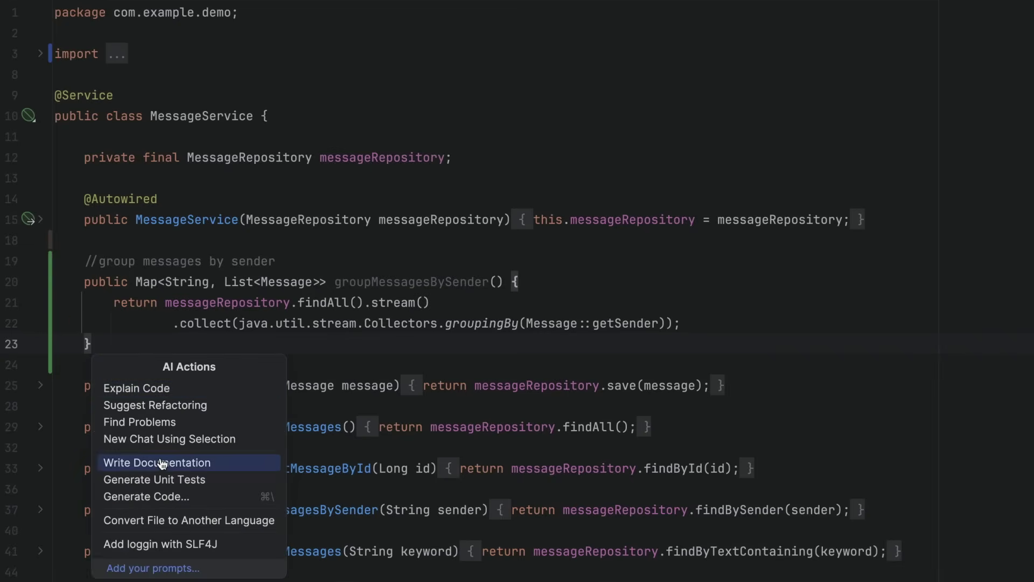
# Have AI Actions write documentation for groupMessagesBySender
pyautogui.click(158, 463)
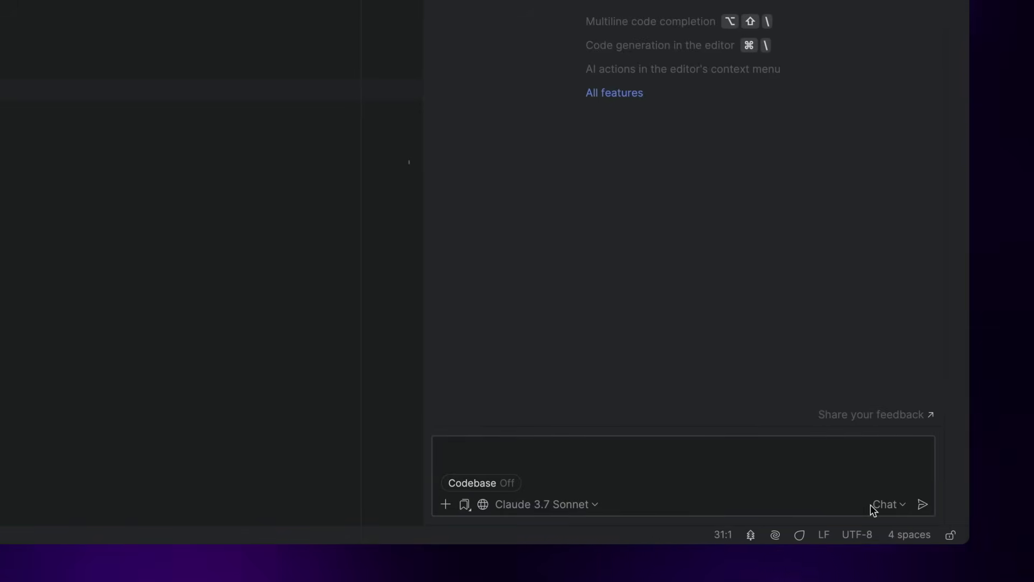
pyautogui.moveTo(687, 494)
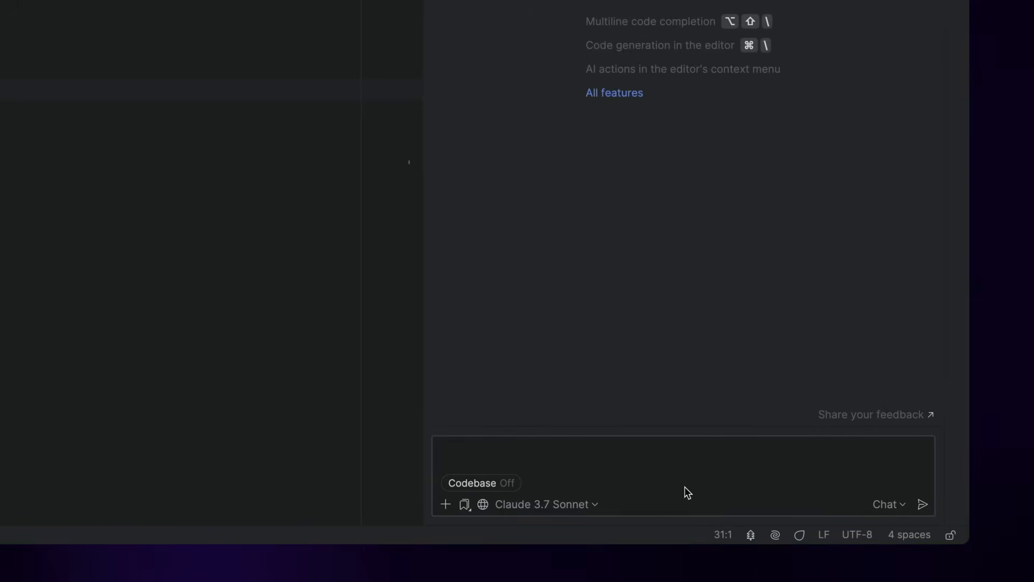
pyautogui.moveTo(624, 486)
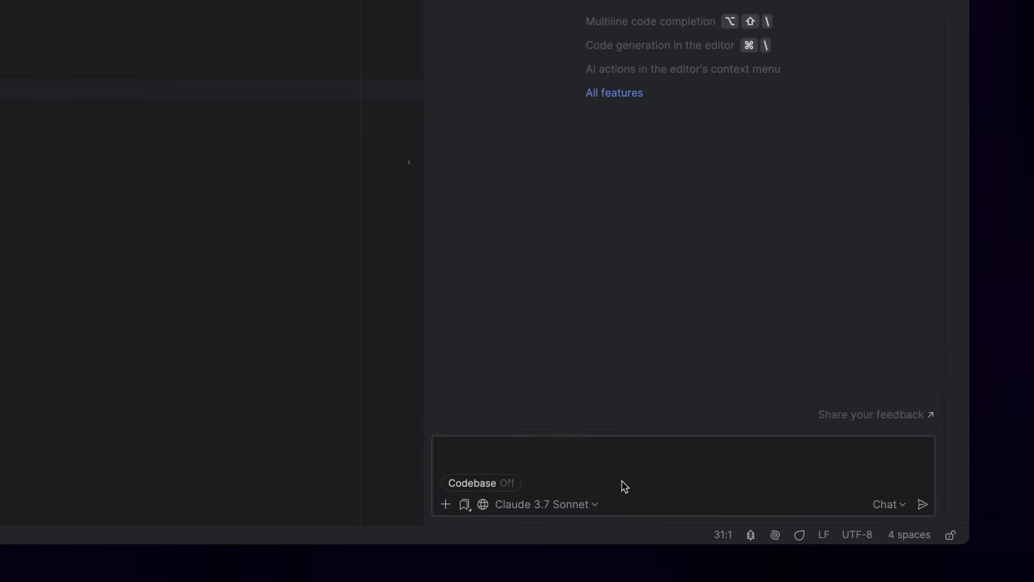
pyautogui.moveTo(537, 483)
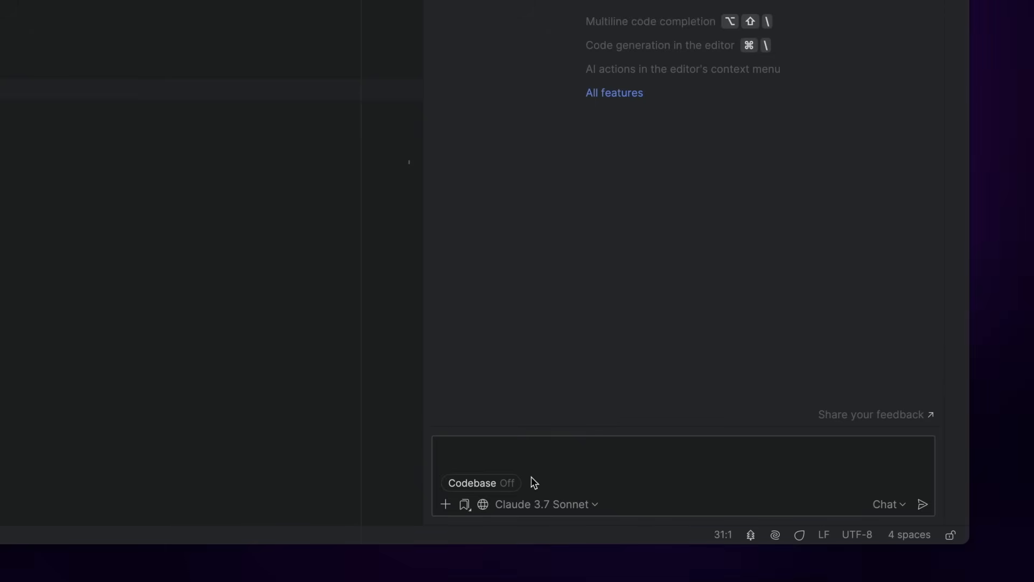
pyautogui.moveTo(435, 506)
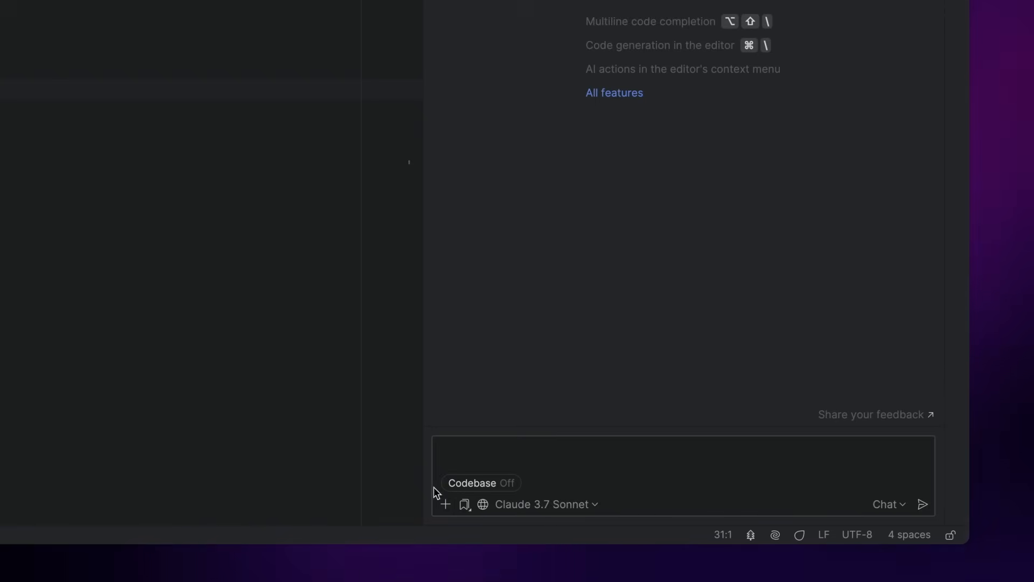
pyautogui.click(482, 483)
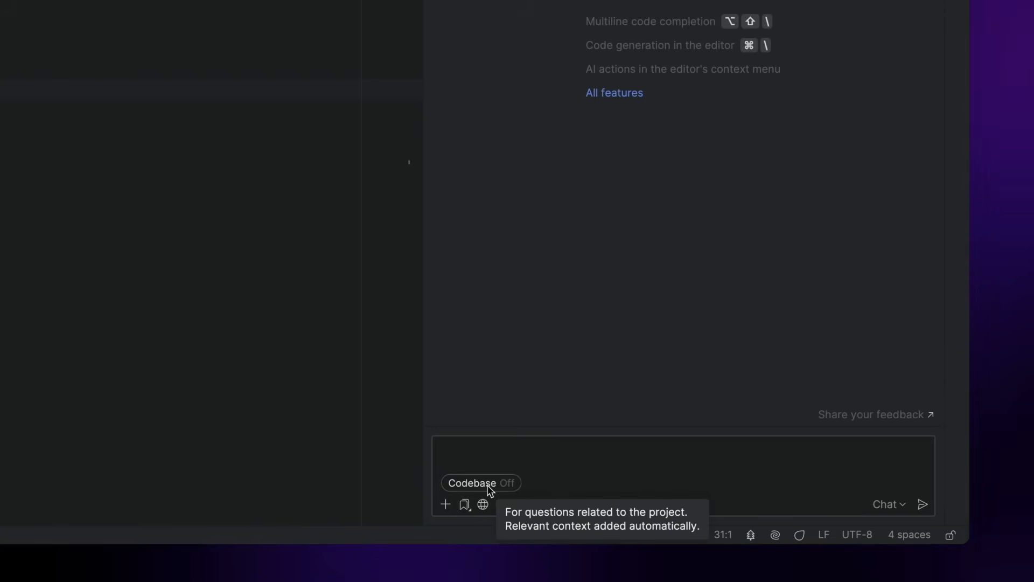
pyautogui.click(478, 483)
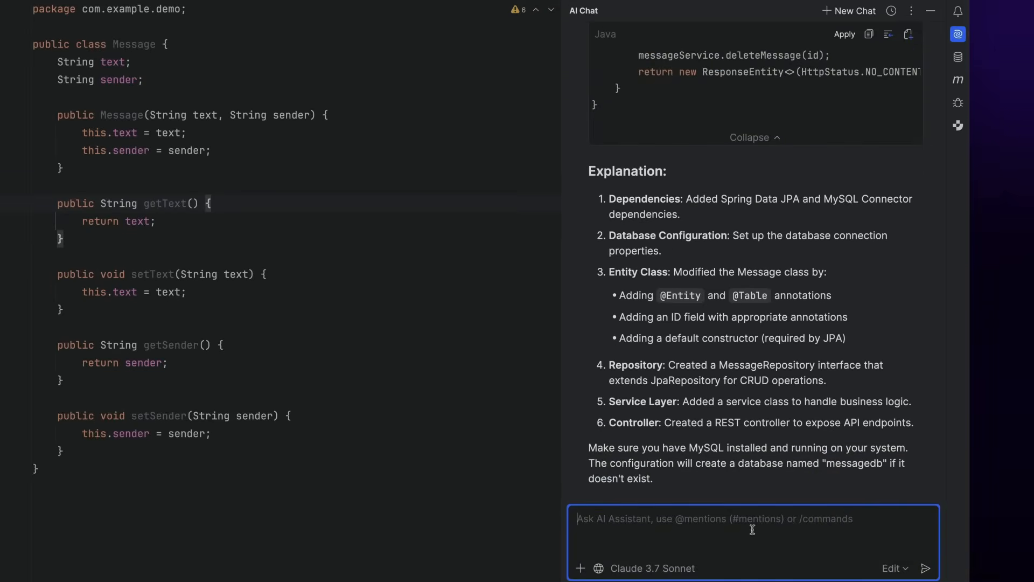
# Send the edit-mode request 'Add the database functionality to store messages in the MySQL database' and read the result
pyautogui.write('Add the database')
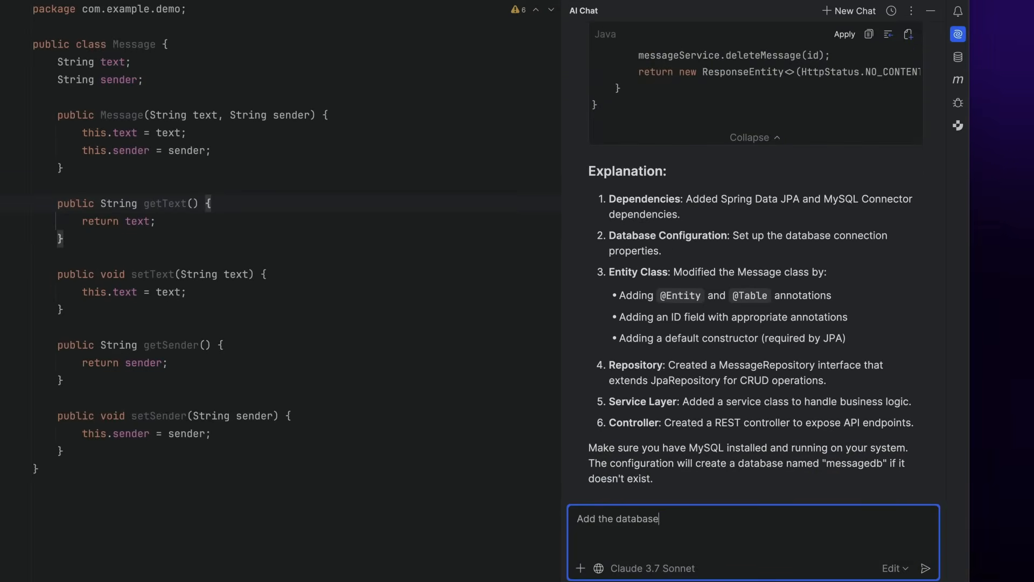
pyautogui.write('functionality to store mes')
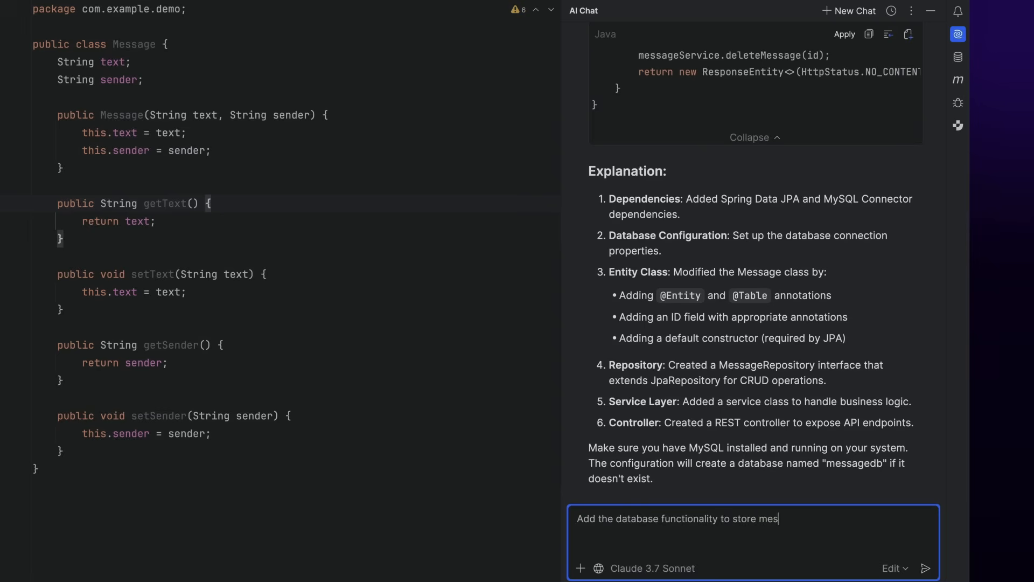
pyautogui.write('sages in the MySQL dat')
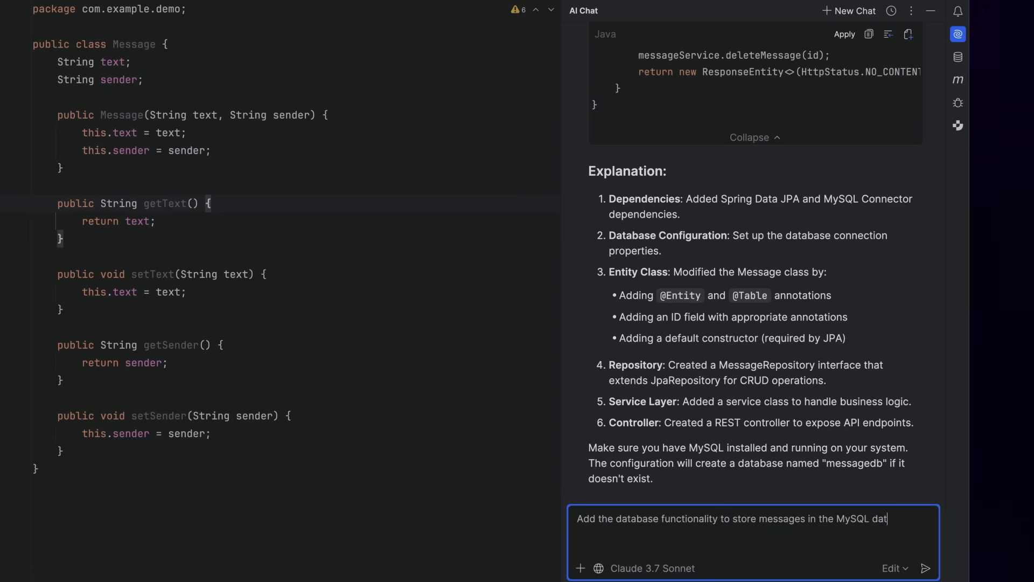
pyautogui.click(925, 569)
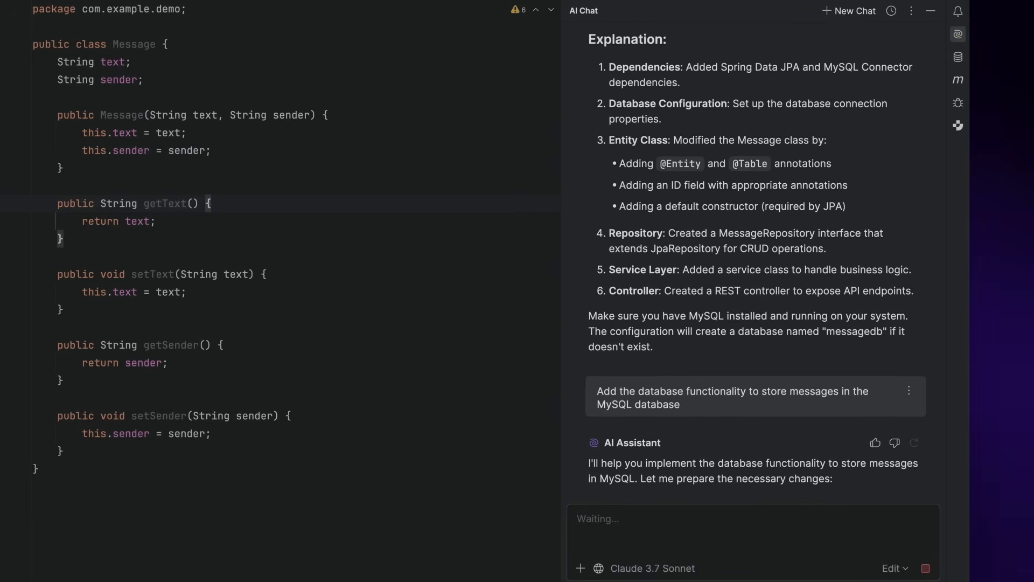
pyautogui.scroll(-3)
pyautogui.write('What does the')
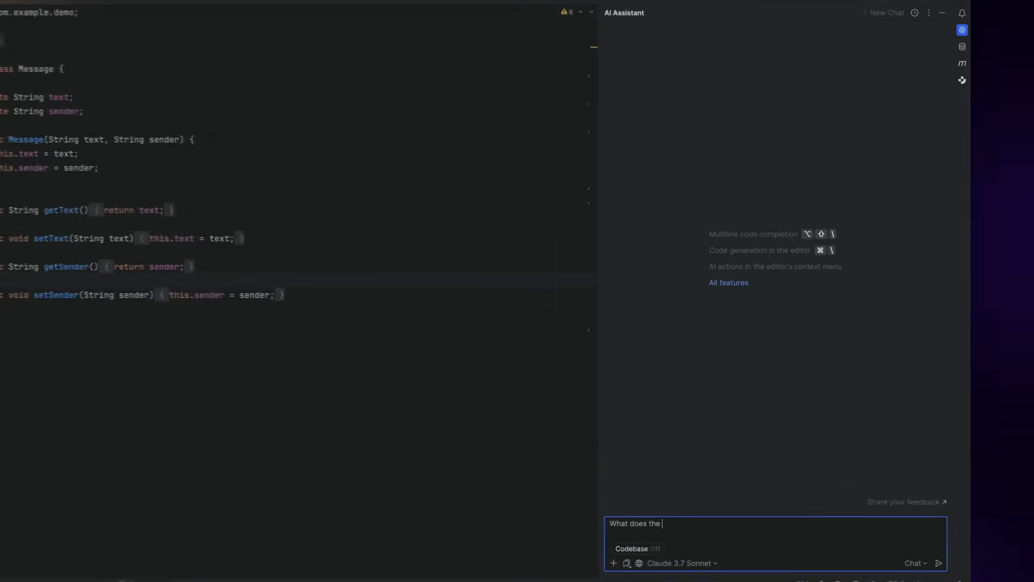
# Ask what the project does, attach MessageController and MessageService, and start 'How are the messages'
pyautogui.write(' project do?')
pyautogui.press('Enter')
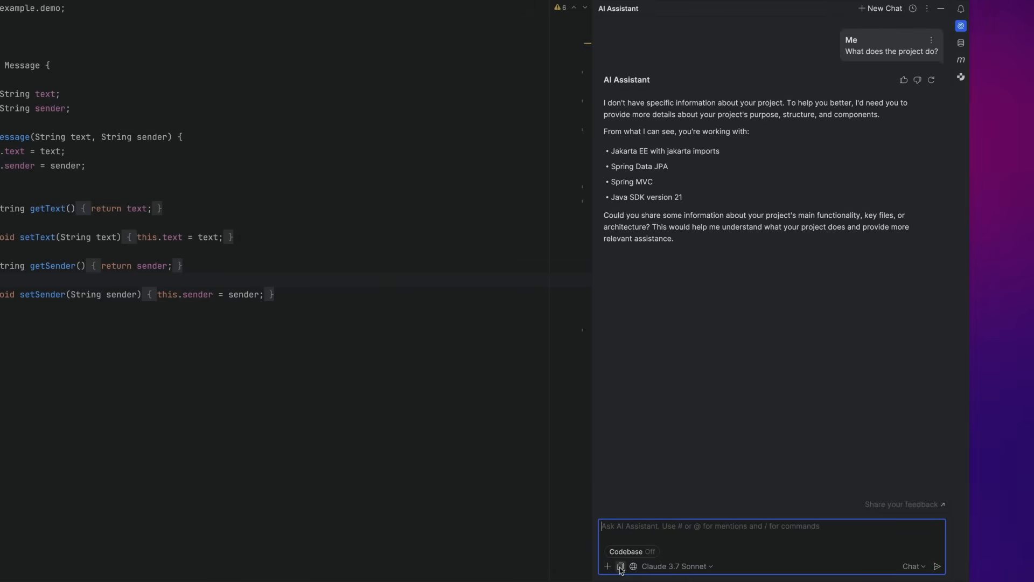
pyautogui.click(621, 581)
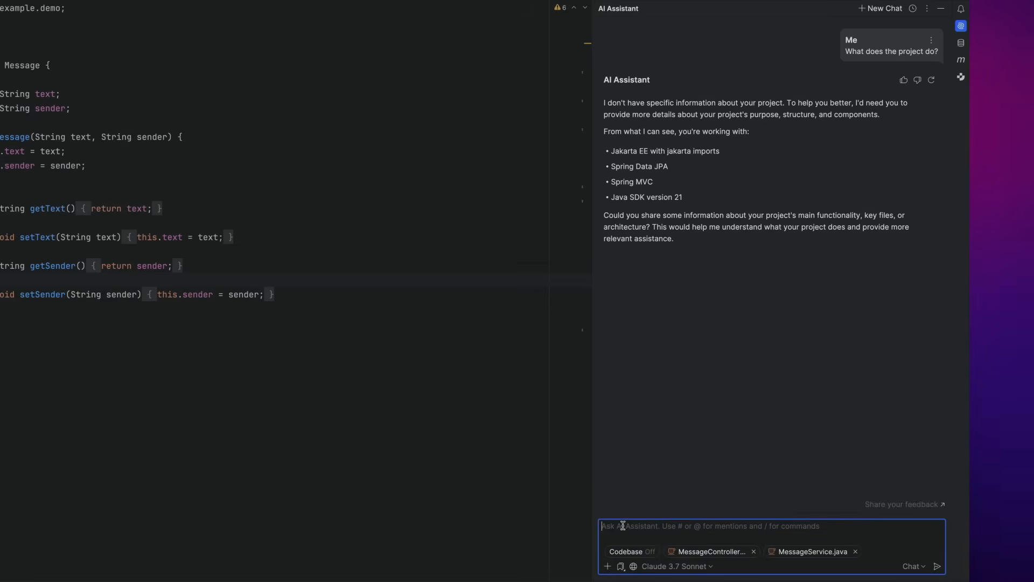
pyautogui.write('How are the messages handled in this')
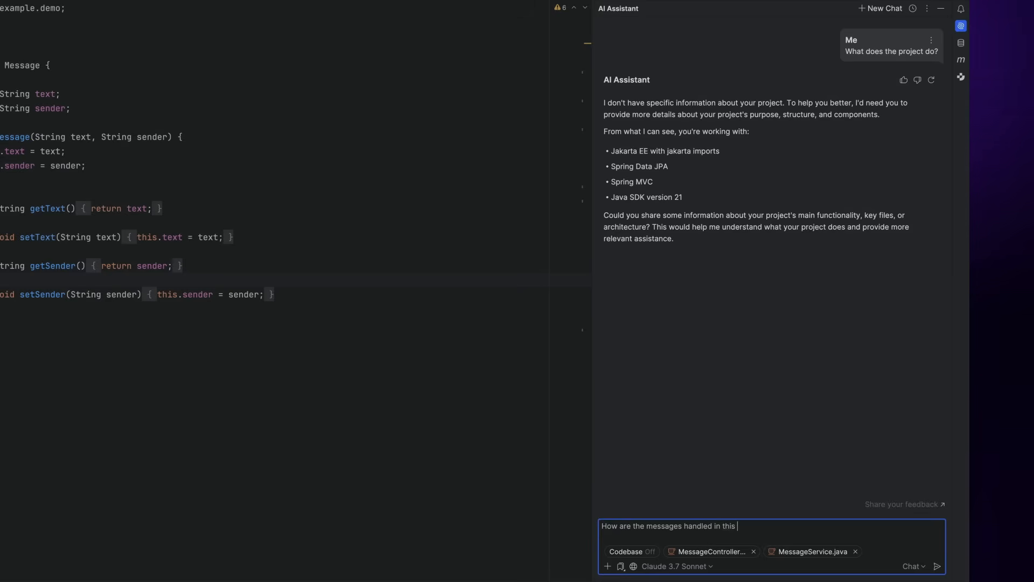
# Send the message-handling question and read through the Message Handling Flow answer
pyautogui.click(939, 567)
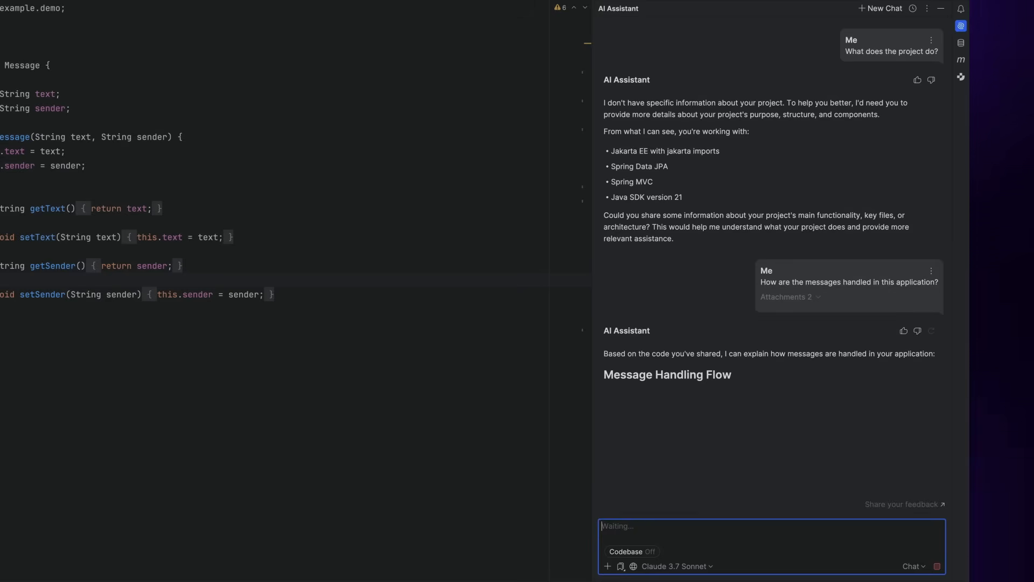
pyautogui.scroll(-3)
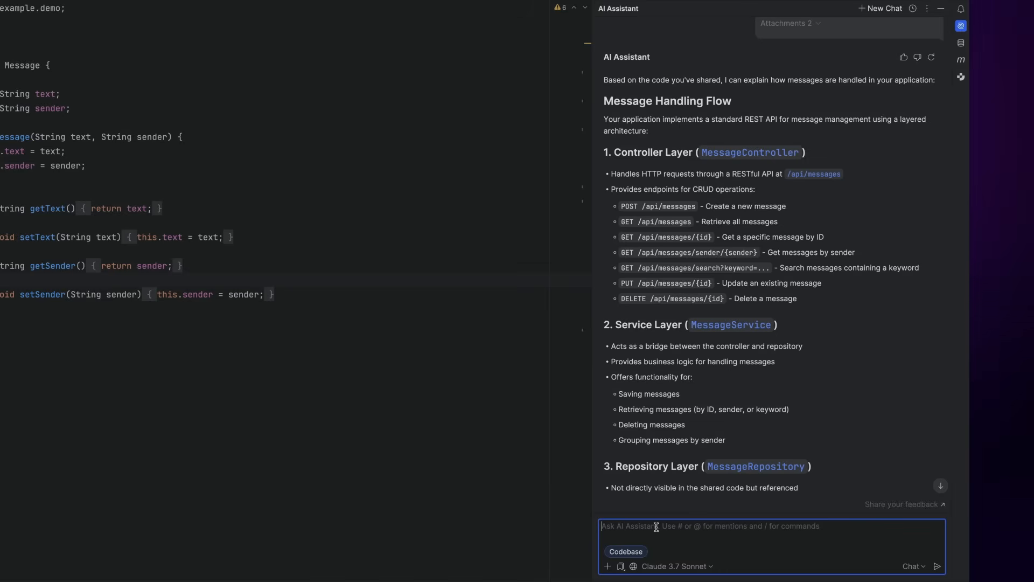
pyautogui.write('How doe')
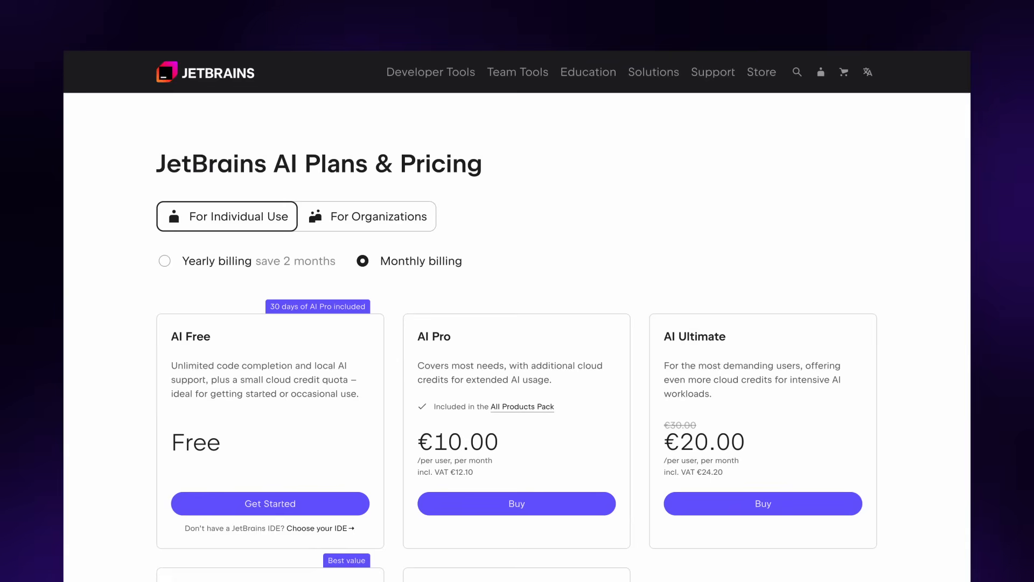
pyautogui.scroll(-3)
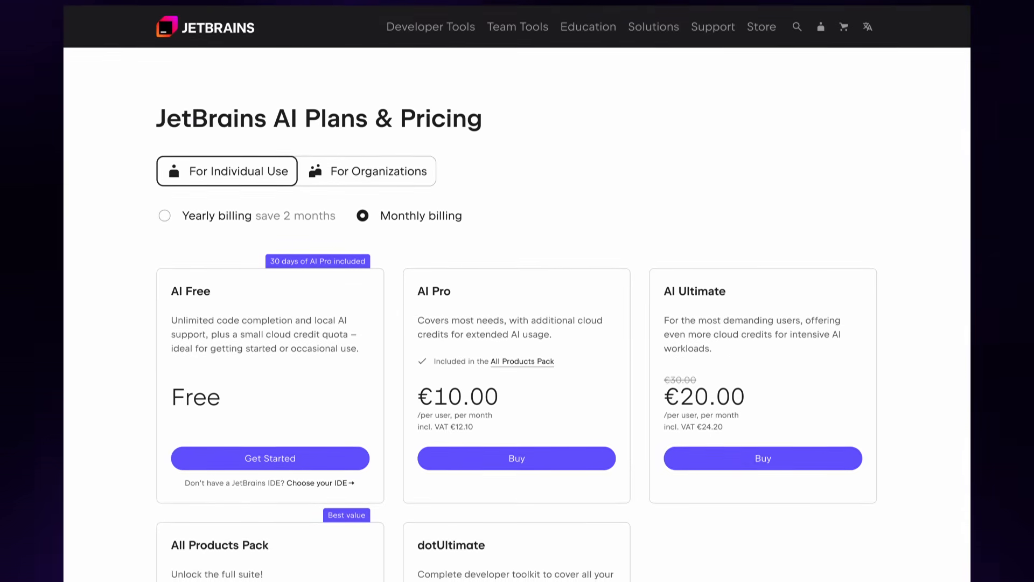
pyautogui.scroll(-3)
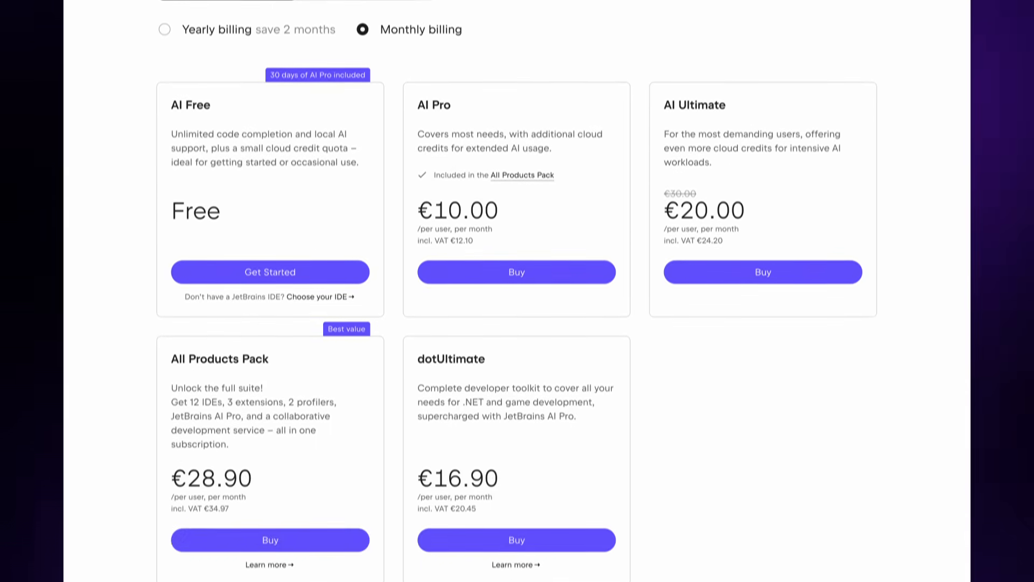
pyautogui.scroll(-3)
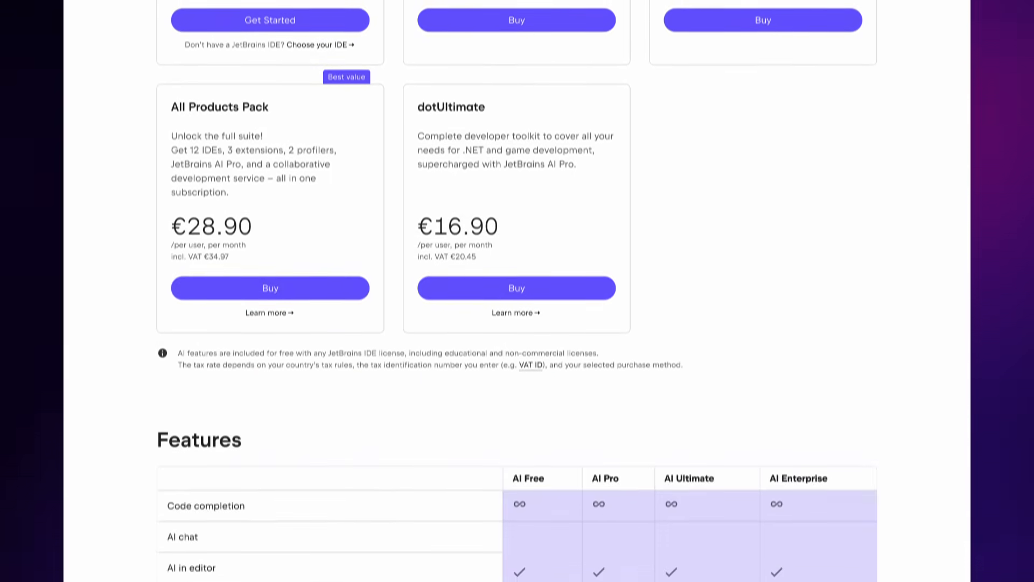
pyautogui.scroll(-3)
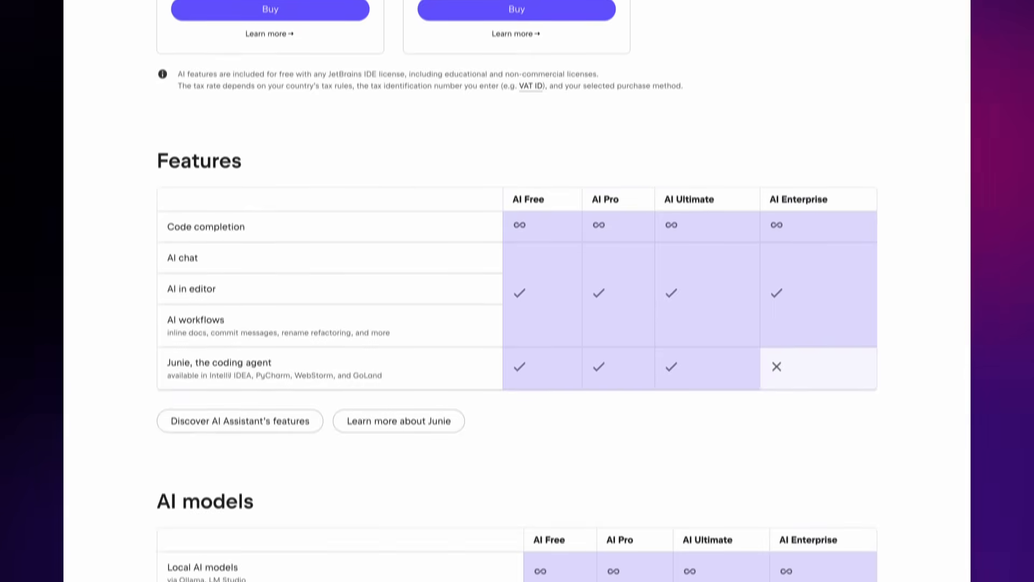
pyautogui.scroll(-3)
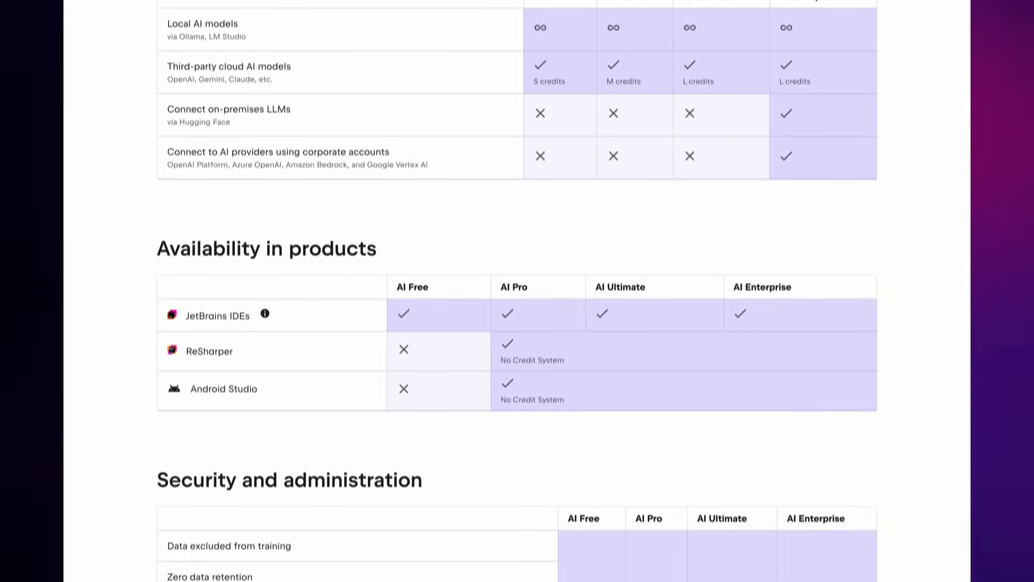
pyautogui.scroll(-3)
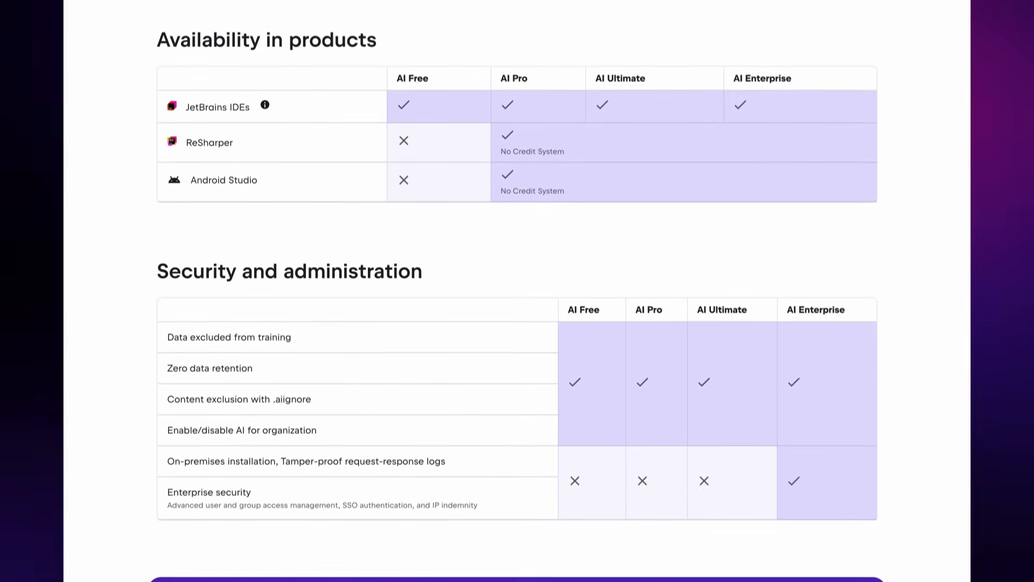
pyautogui.scroll(-3)
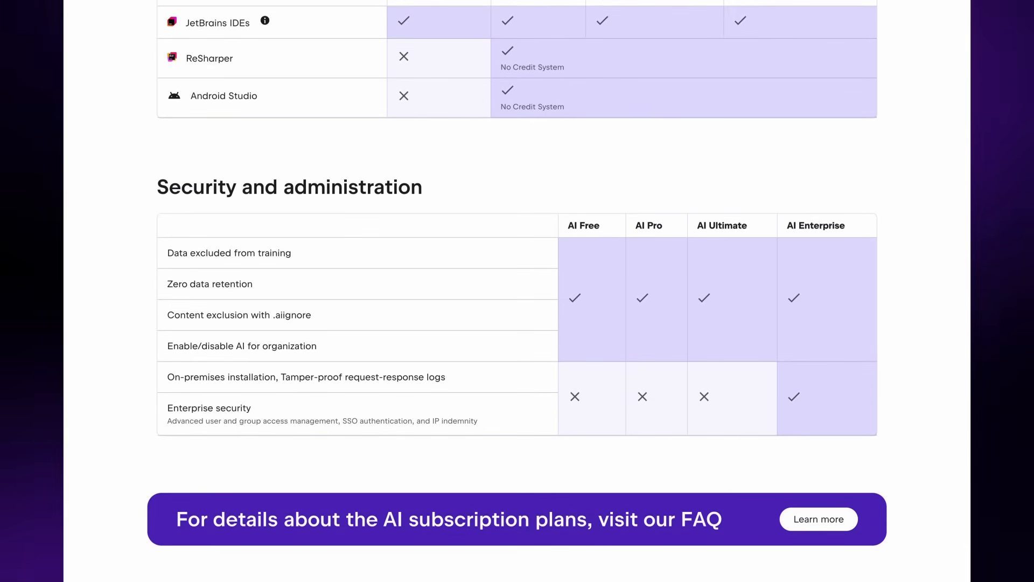